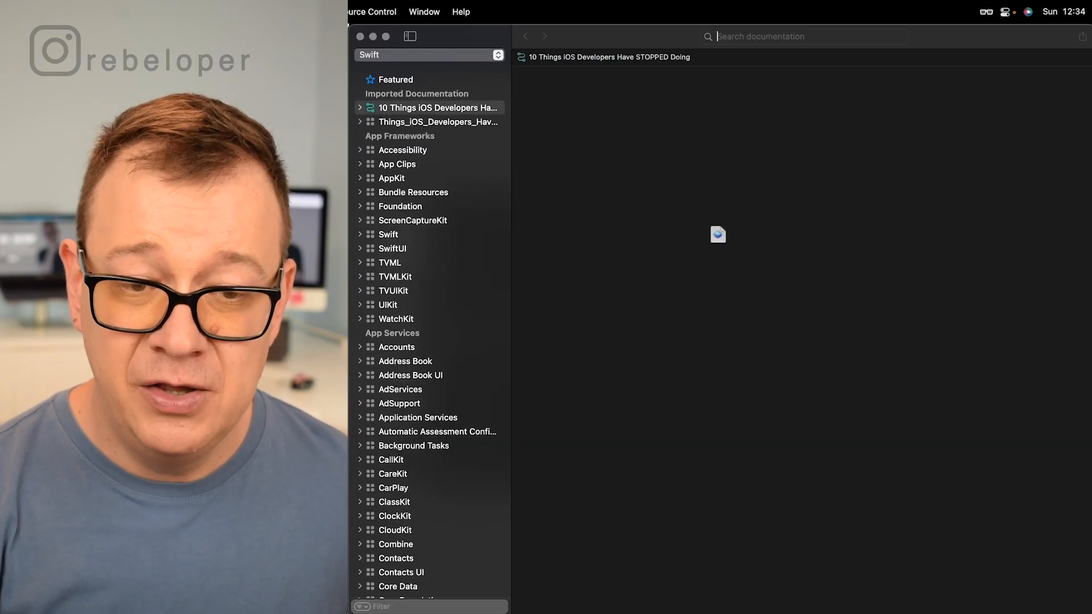
- Show the tutorial's overview with Chapter 1: Apple Tools in the documentation window
click(437, 107)
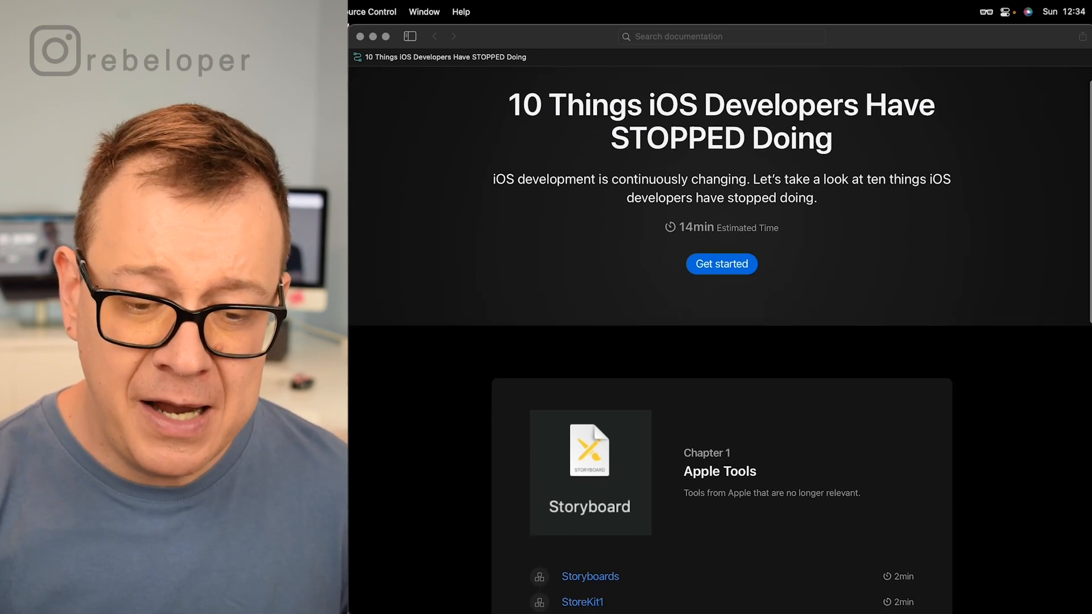
- Reach the Storyboards page's Section 1: Pros and cons under Apple Tools
scroll(down, 3)
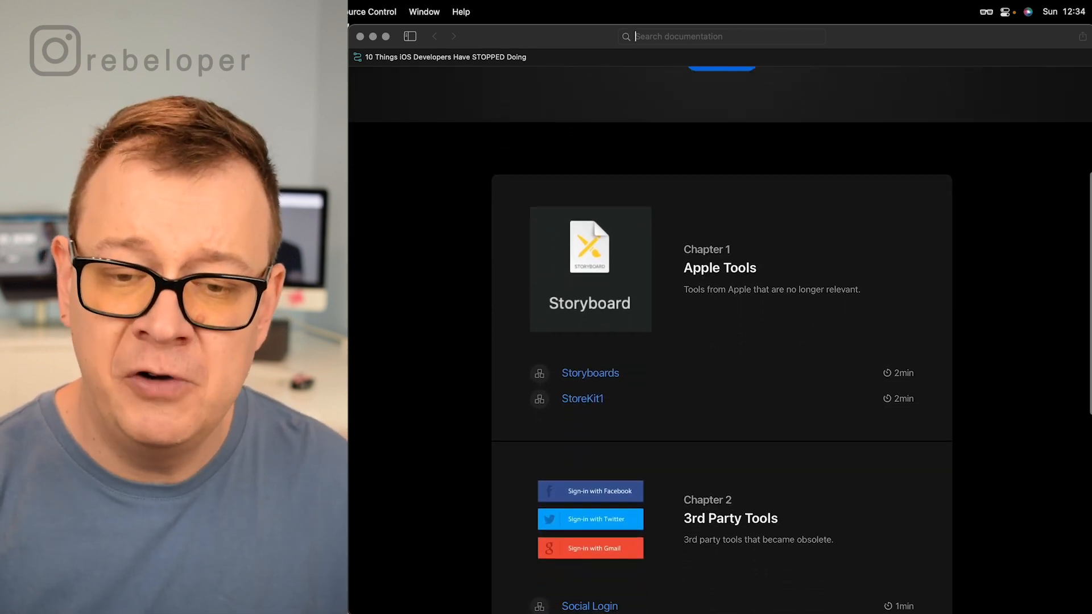
scroll(down, 3)
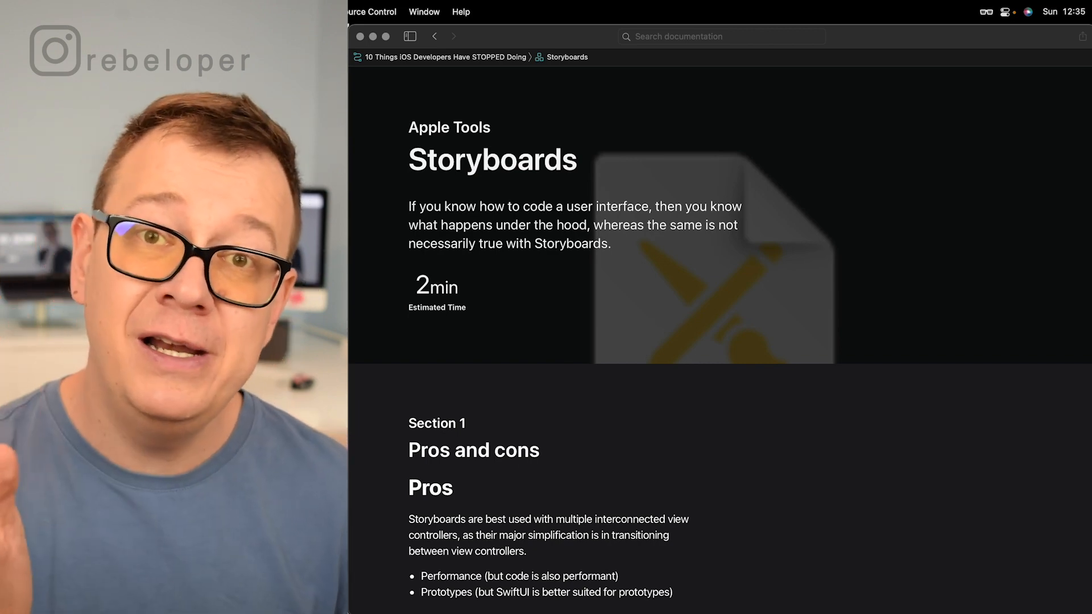
- Scroll past the Cons list to the first step of removing Main.storyboard
scroll(down, 3)
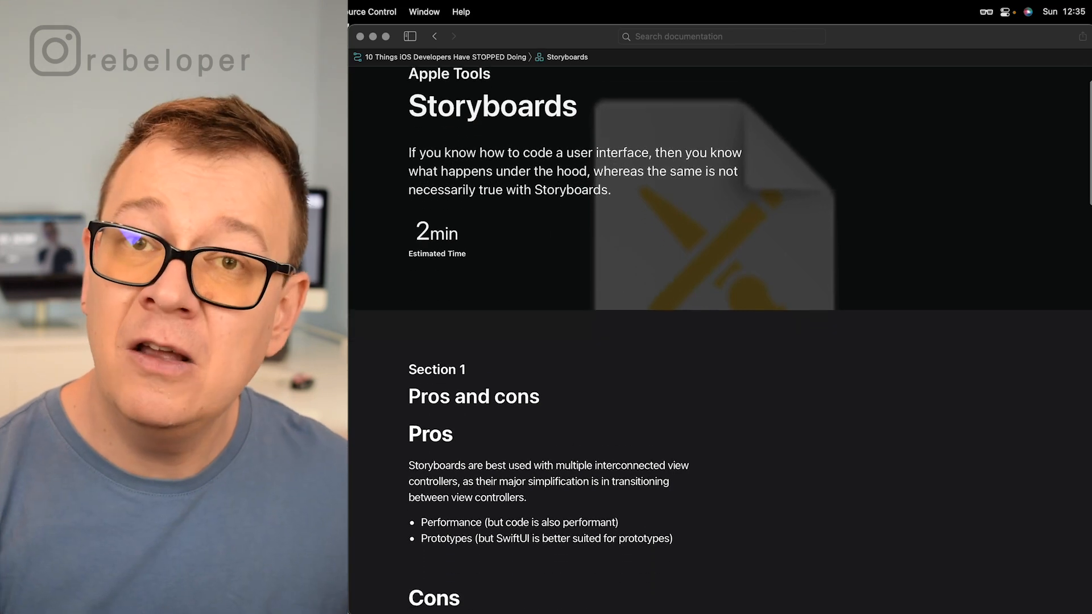
scroll(down, 3)
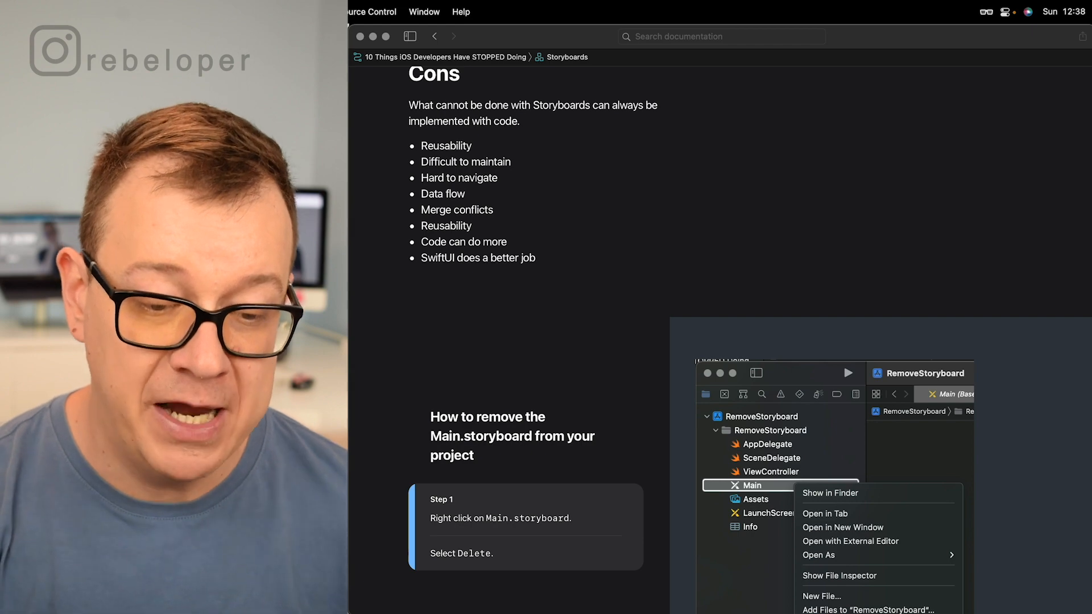
- Highlight step 3, deleting Main from Main Interface, with its General settings screenshot
scroll(down, 3)
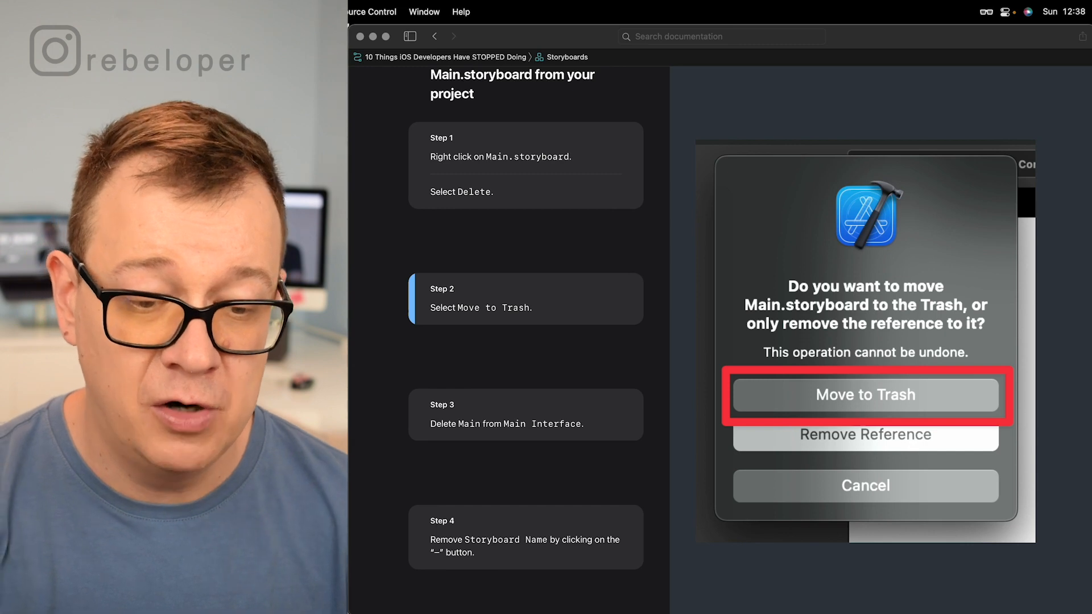
click(865, 395)
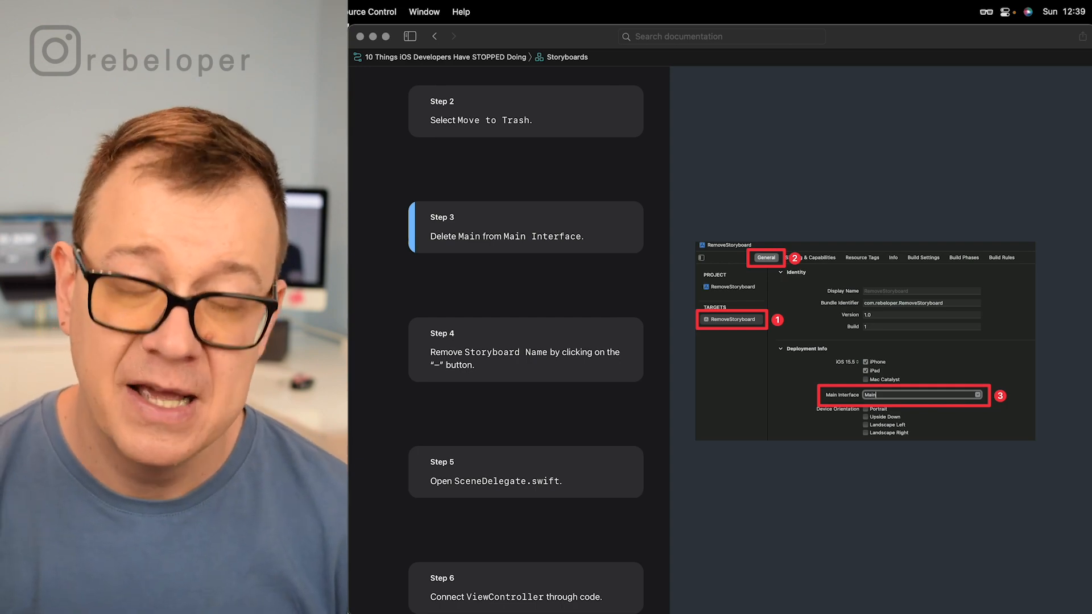
- Highlight step 5, opening SceneDelegate.swift, to display its code listing
click(872, 259)
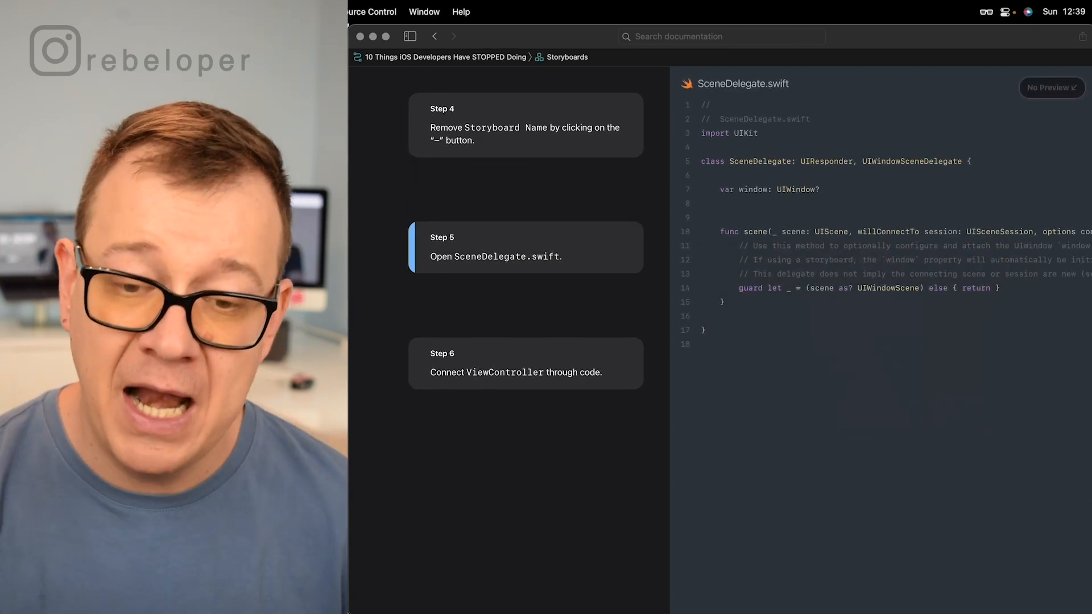
- Scroll through step 6's ViewController code to the Next: StoreKit1 banner
scroll(down, 3)
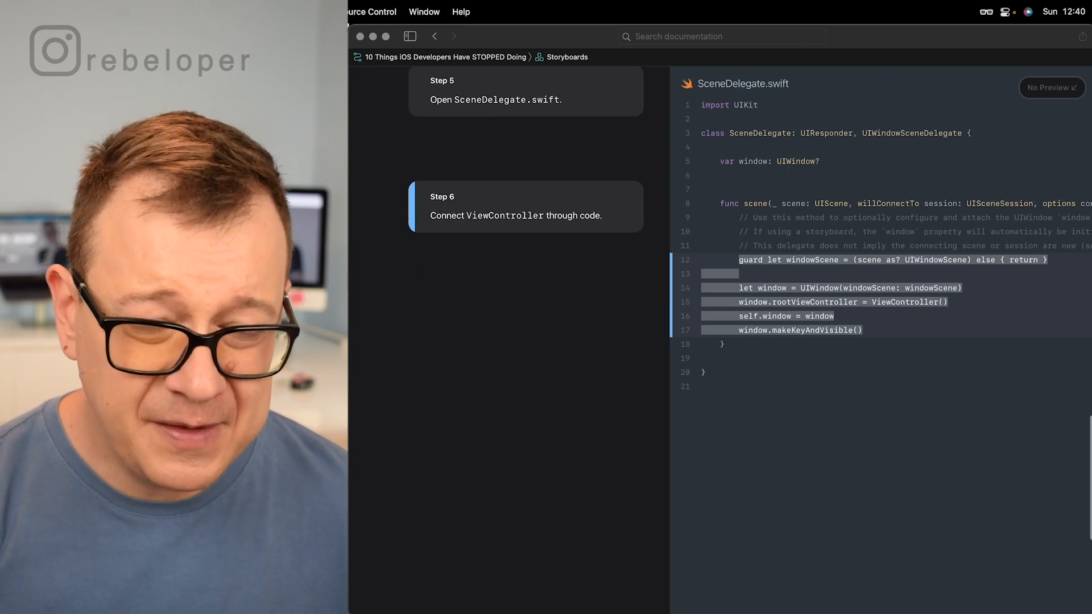
scroll(down, 3)
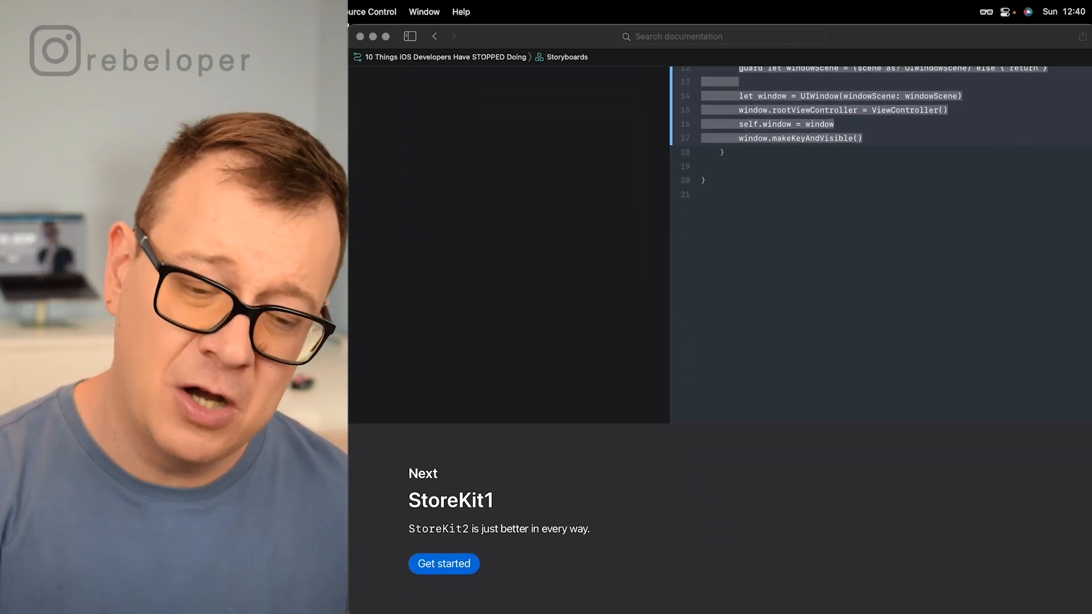
click(443, 563)
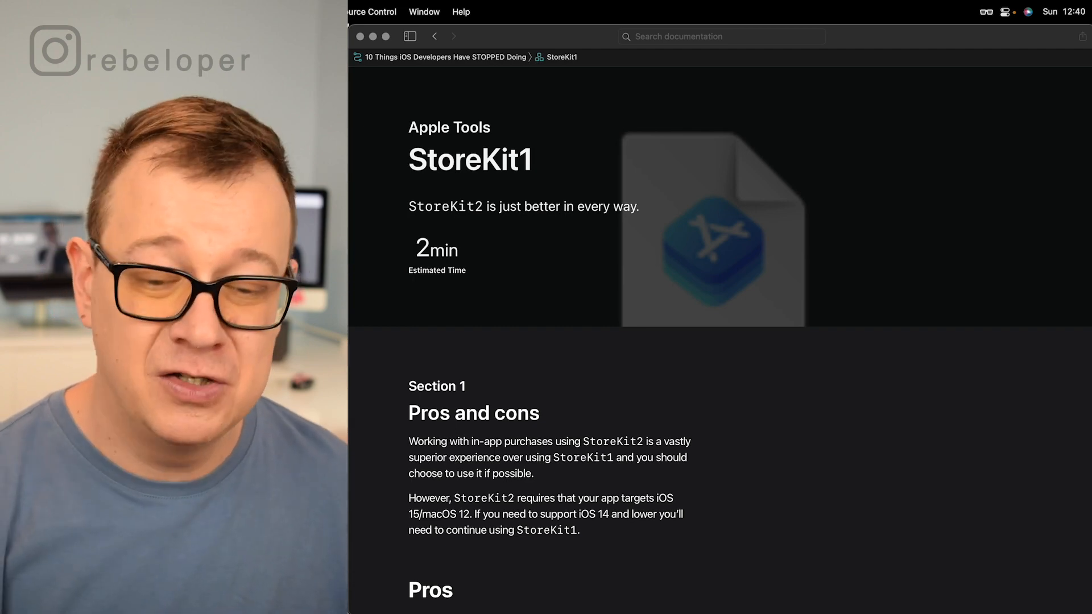
scroll(down, 3)
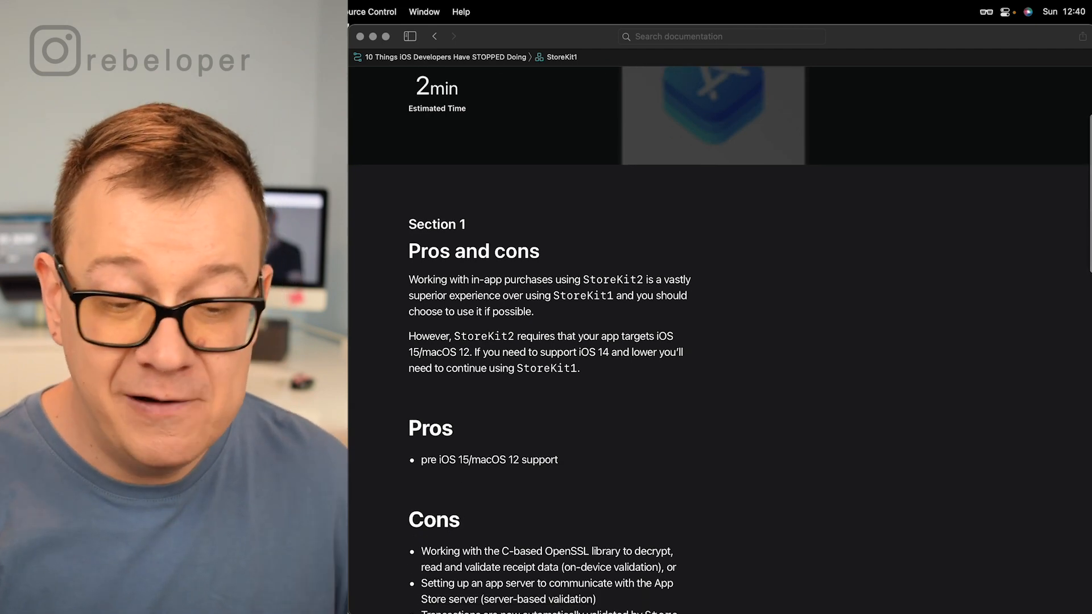
scroll(down, 3)
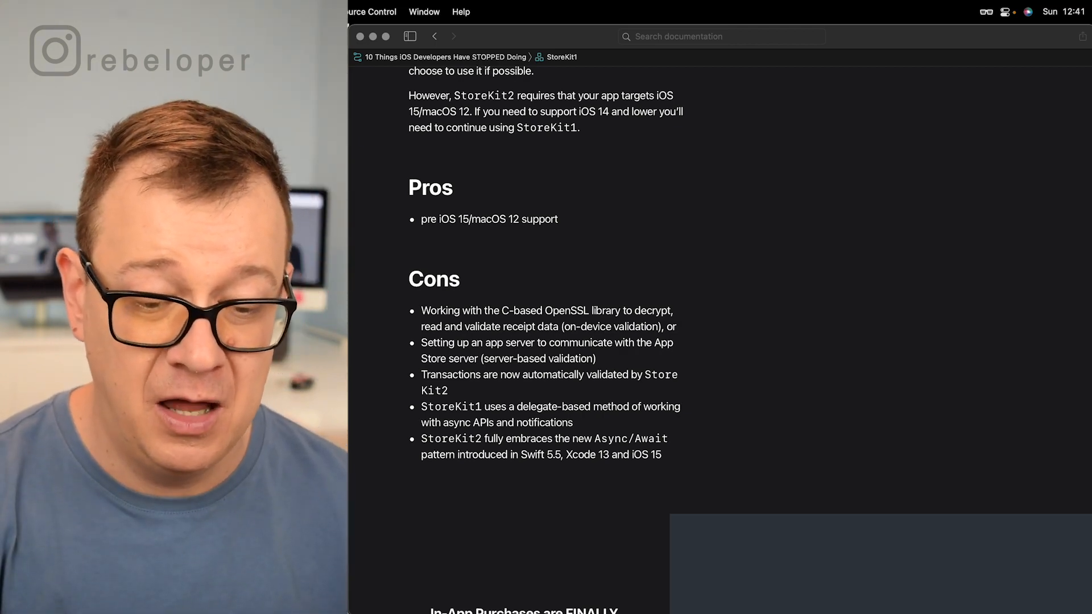
- Scroll through the StoreKitPro steps to the Next: Social Login banner
scroll(down, 3)
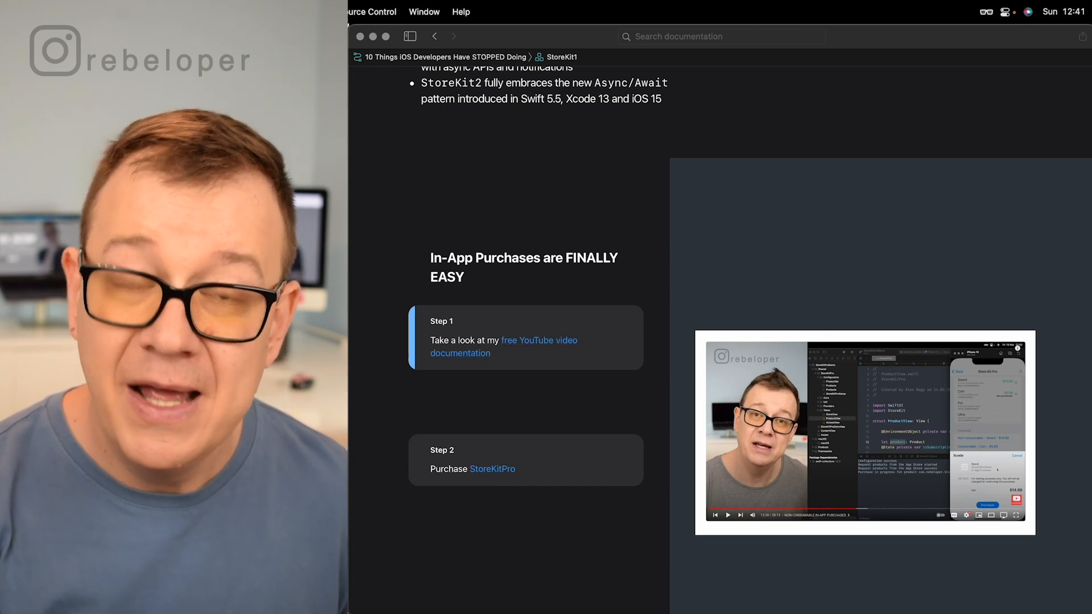
scroll(down, 3)
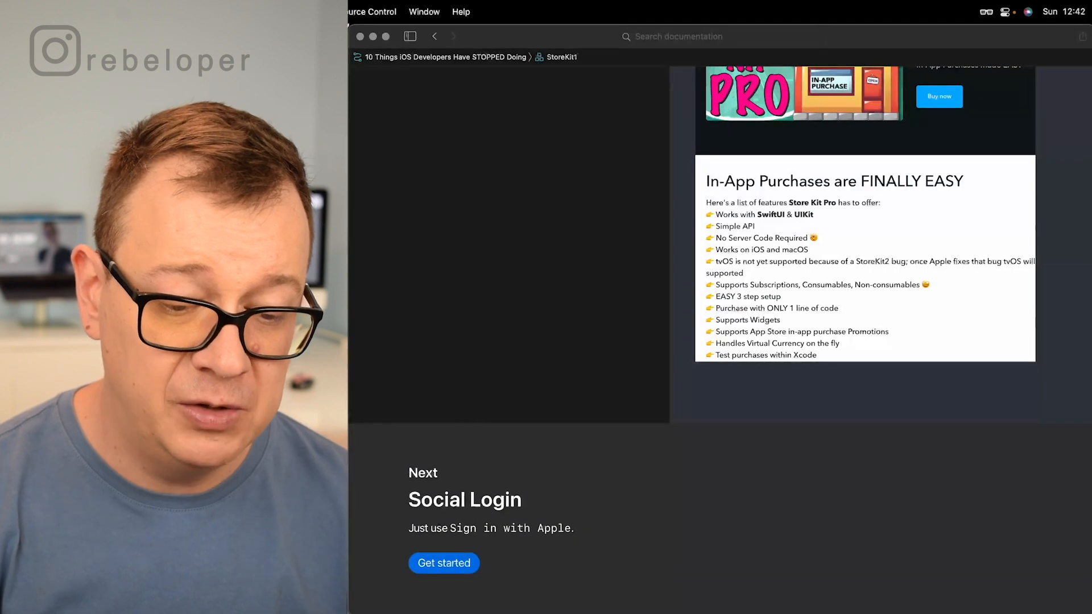
- Read Social Login's Section 1 pros and cons down to the Next: Ads banner
click(444, 563)
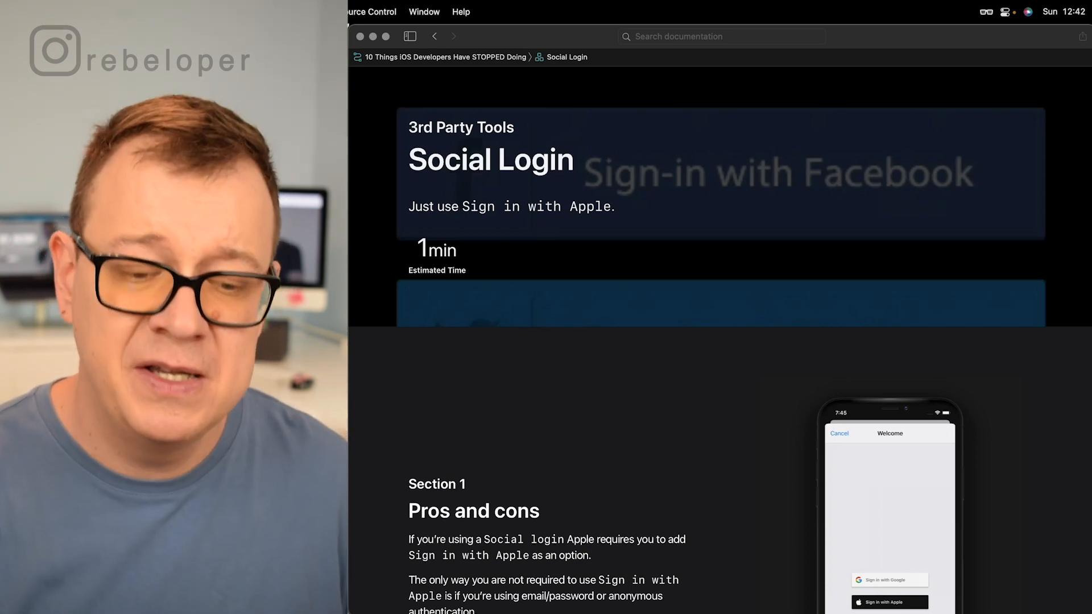
scroll(down, 3)
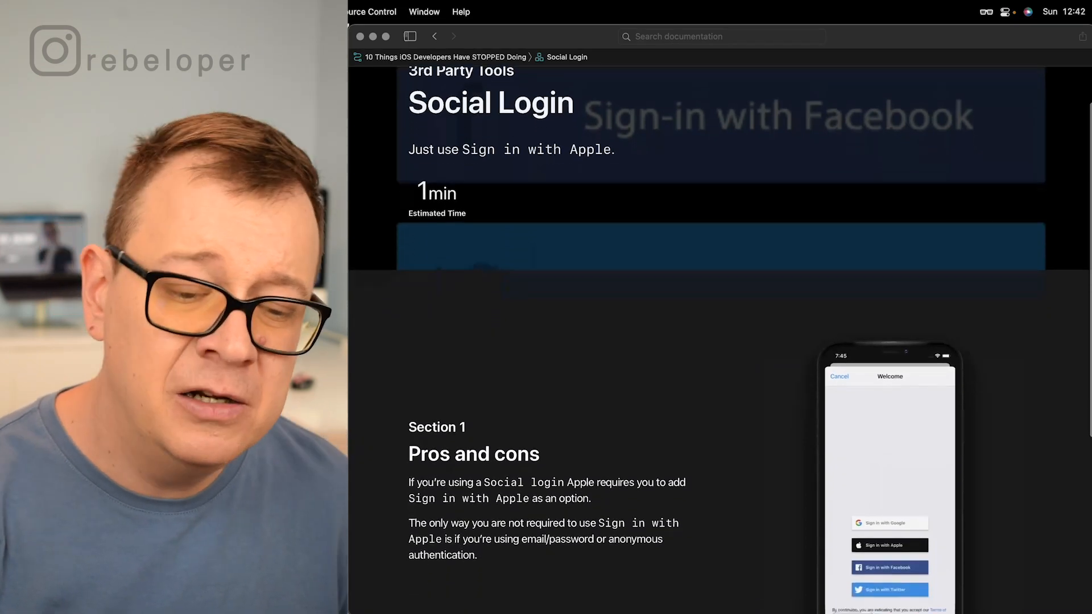
scroll(down, 3)
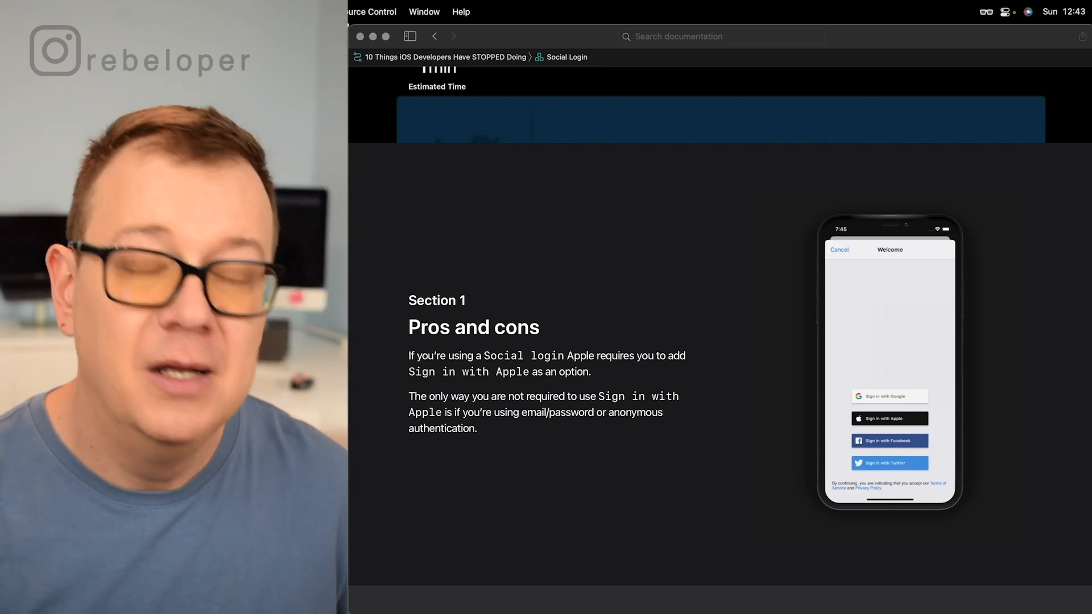
scroll(down, 3)
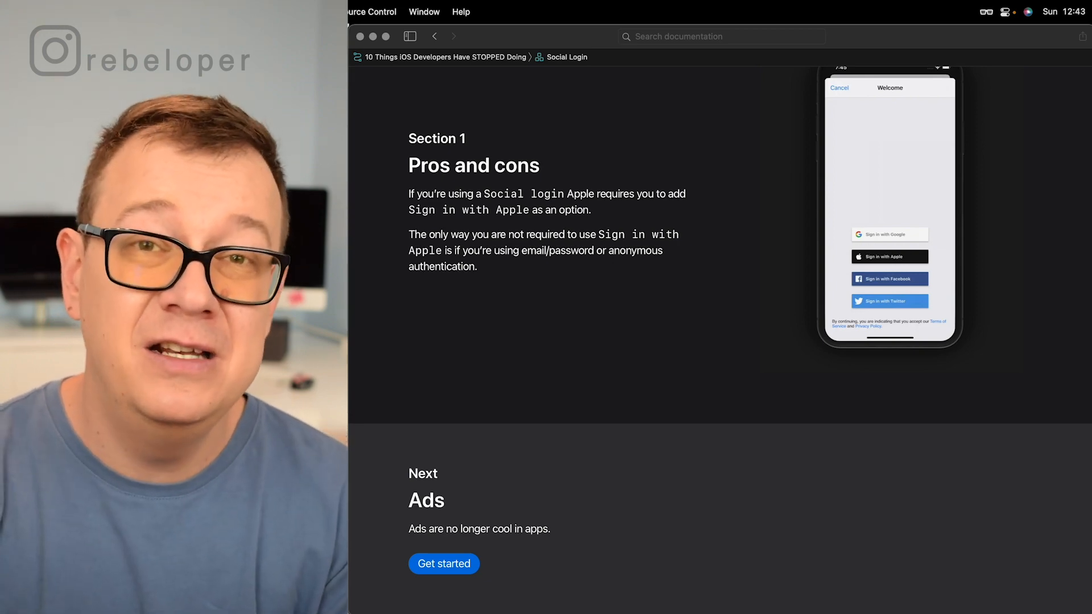
- Read the Ads chapter's Section 1 on whether to use ads in an app
click(444, 563)
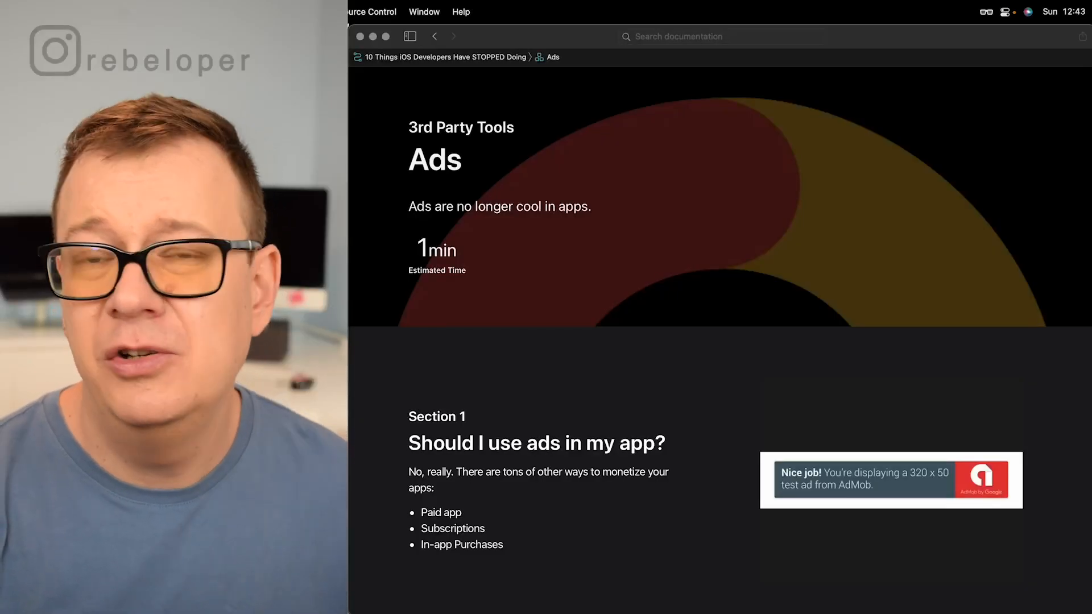
scroll(down, 3)
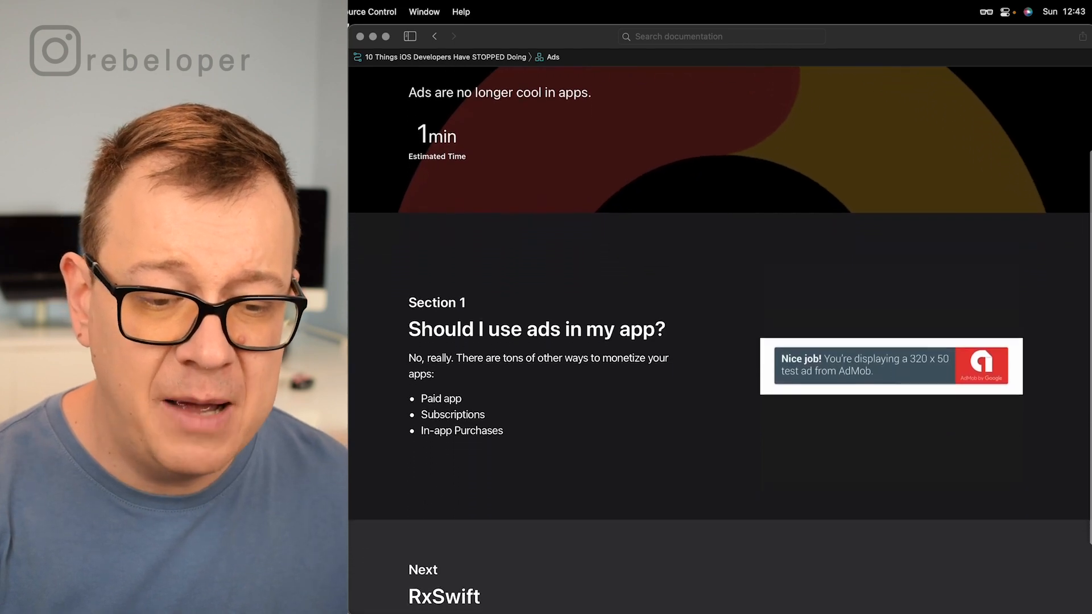
scroll(down, 3)
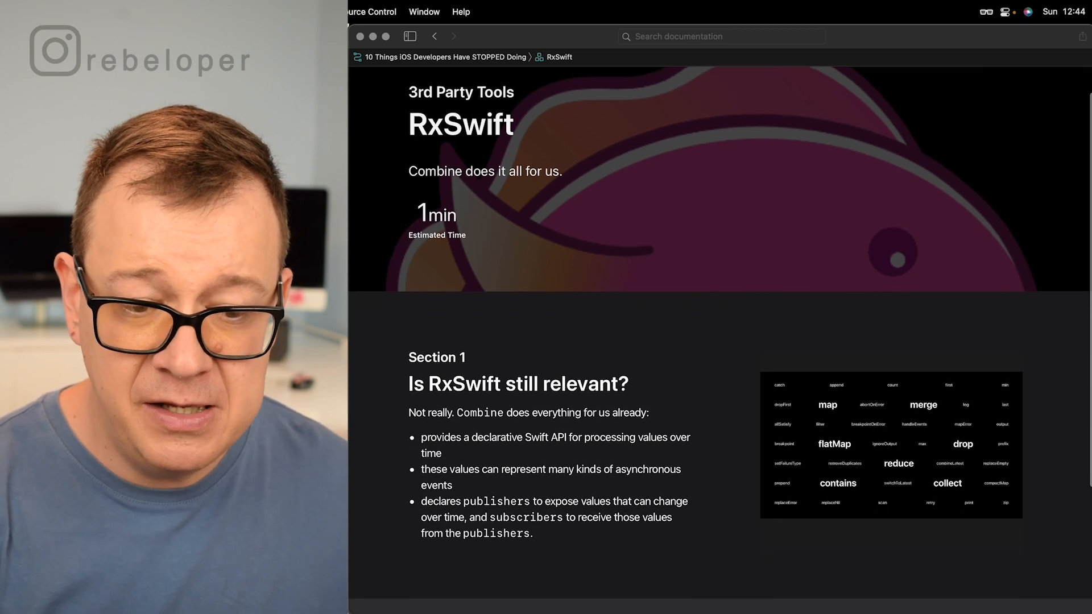
- Scroll the RxSwift relevance section down to the Next: For Loops banner
scroll(down, 3)
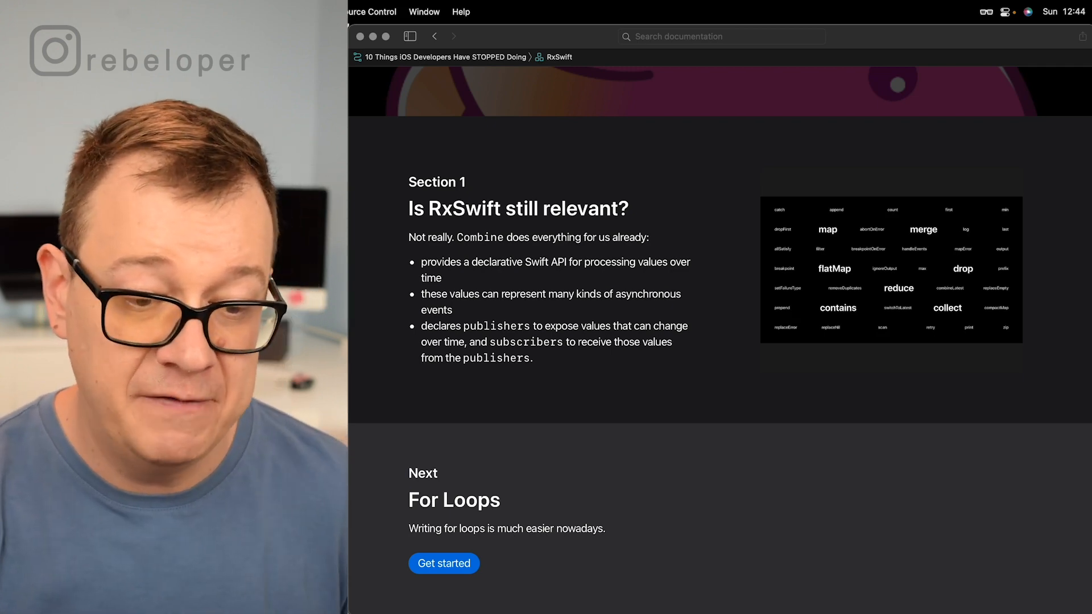
- Start the For Loops chapter and read ForLoops.swift down to the Next: Completion Handlers banner
click(443, 563)
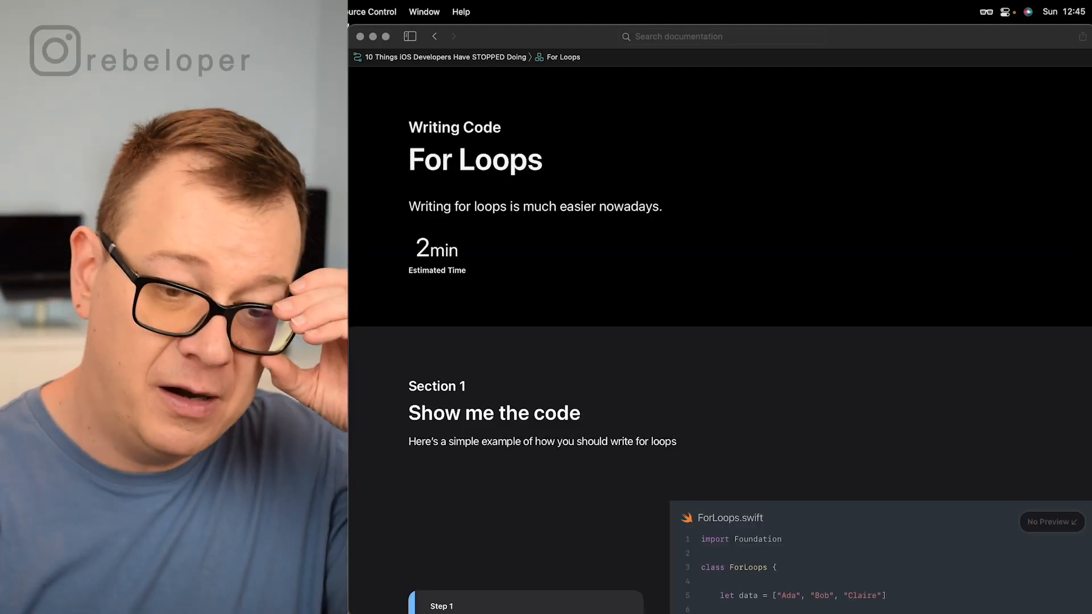
scroll(down, 3)
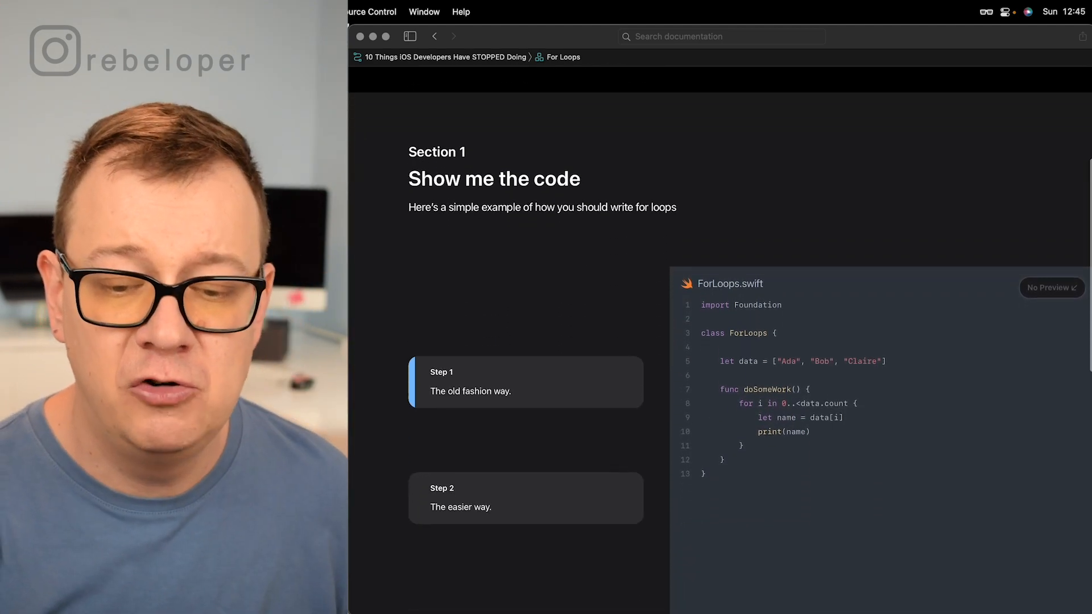
scroll(down, 3)
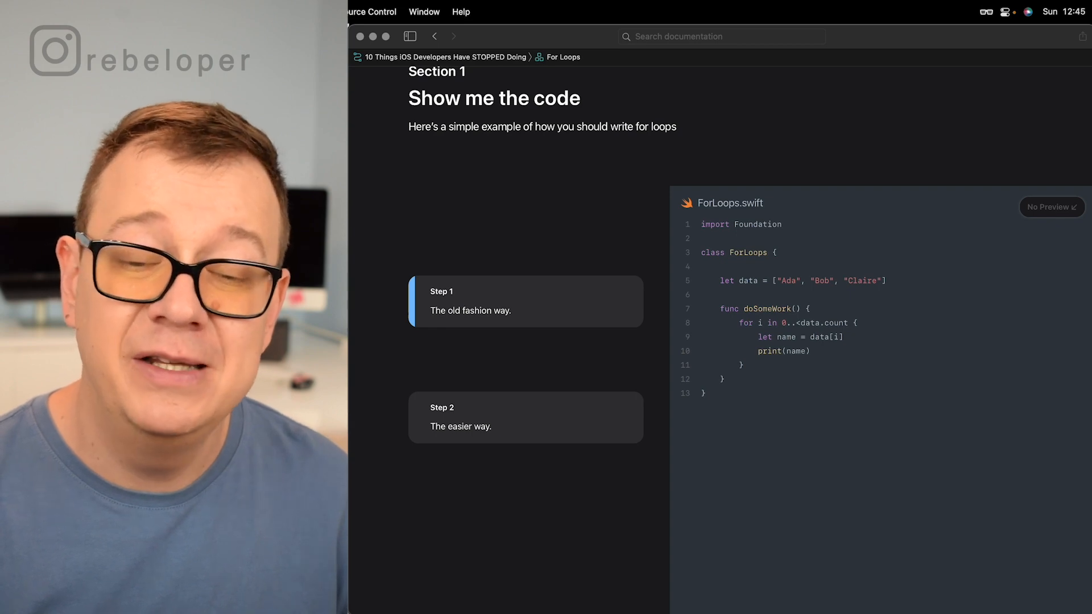
scroll(down, 3)
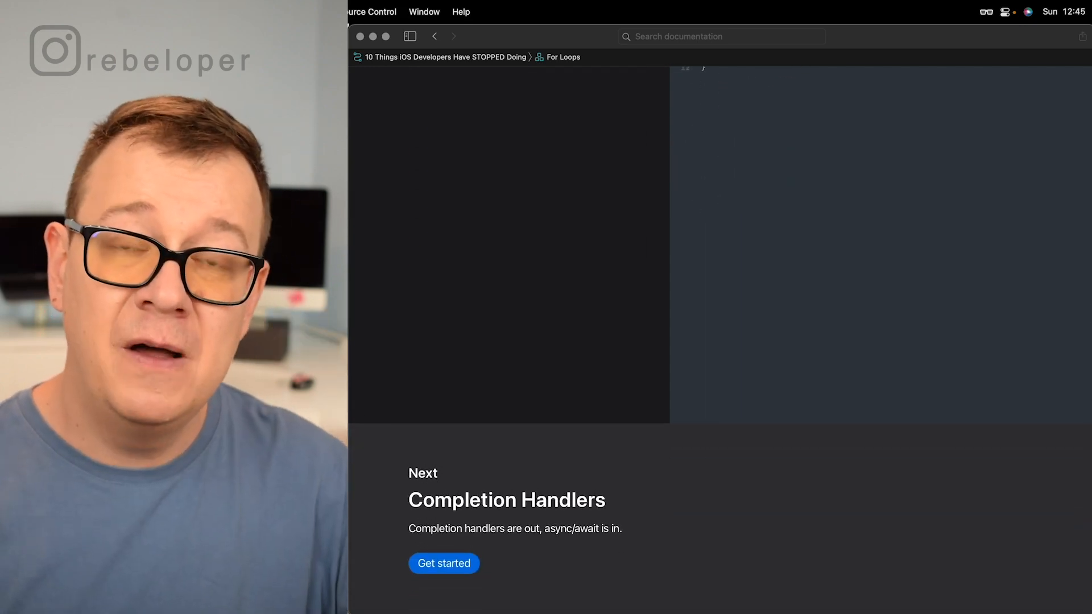
- Start the Completion Handlers chapter and reach Step 1's nested CompletionHandlers.swift code
click(444, 563)
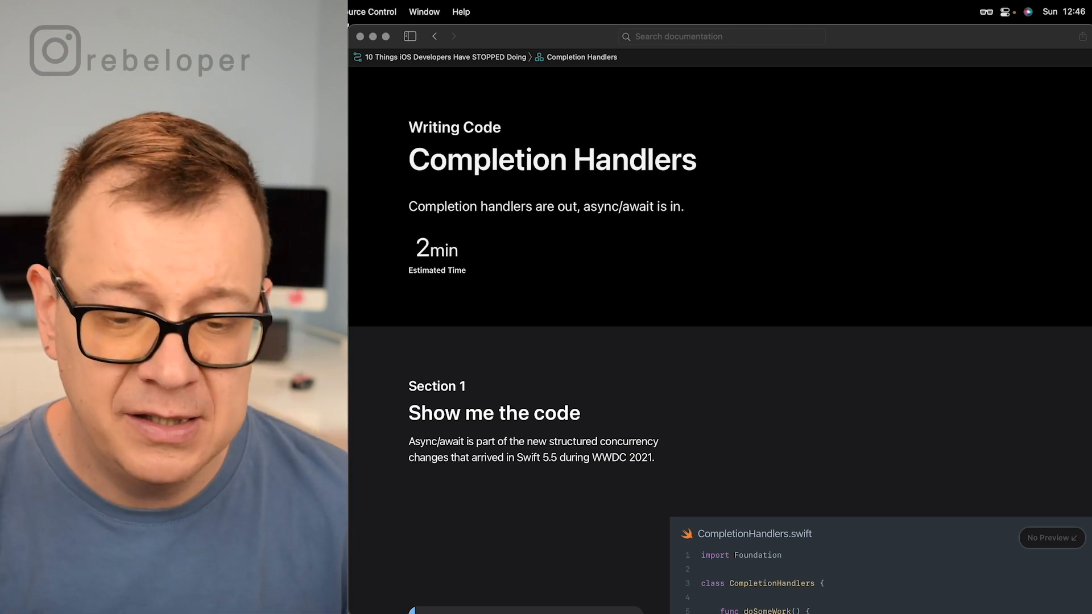
scroll(down, 3)
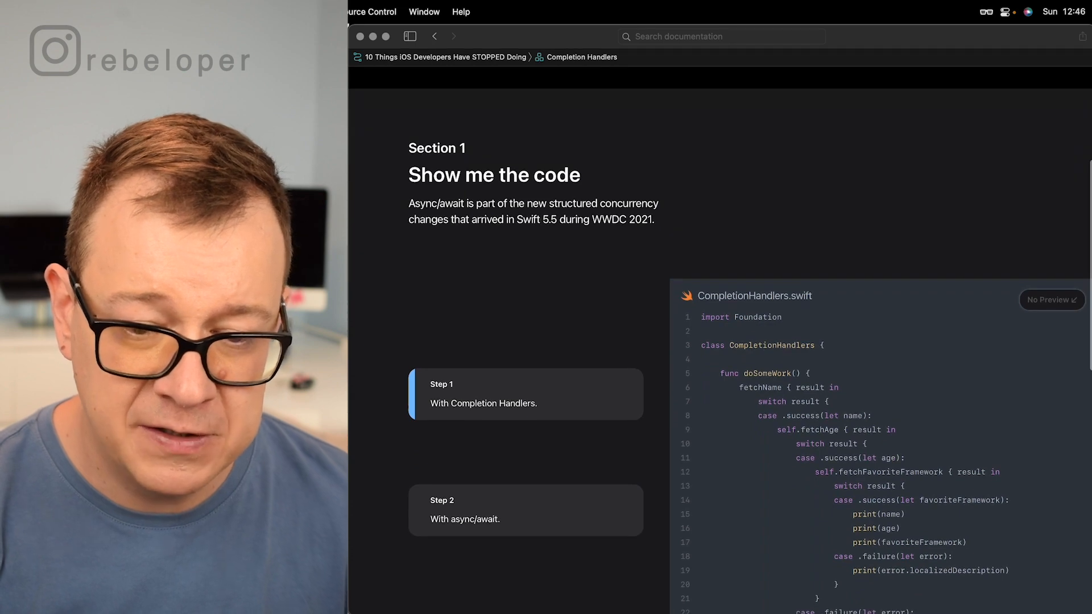
scroll(down, 3)
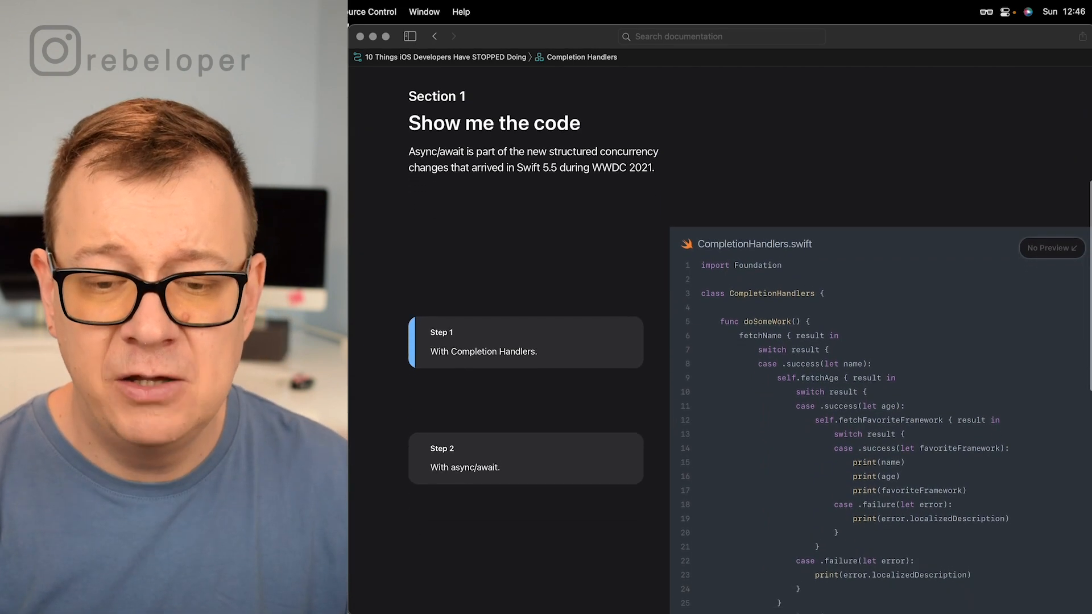
scroll(down, 3)
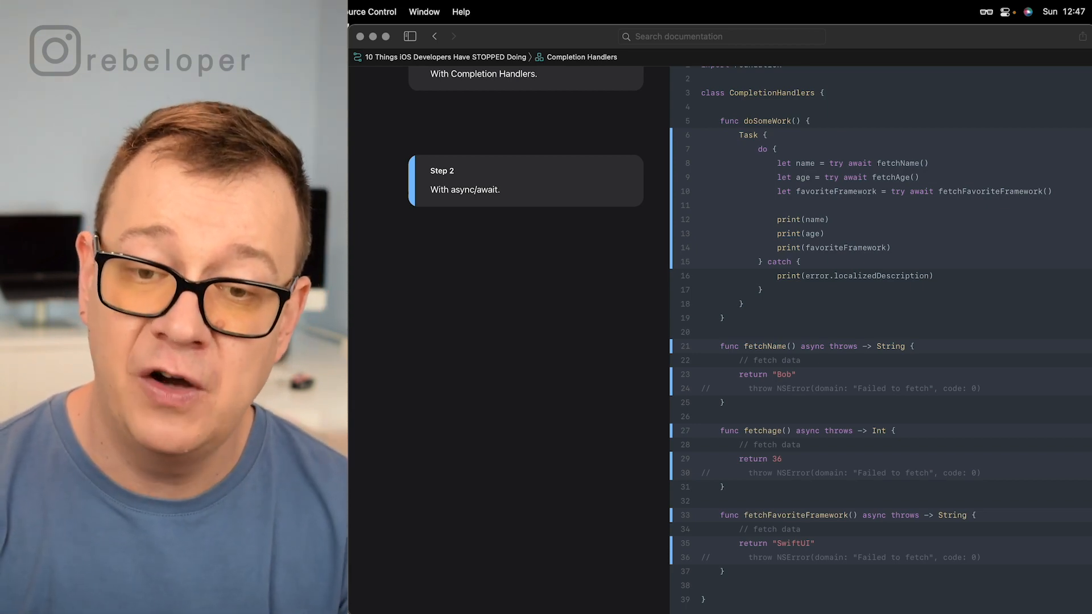
- Highlight the returned SwiftUI value in the async/await code, then reach the Next: return card
double_click(748, 135)
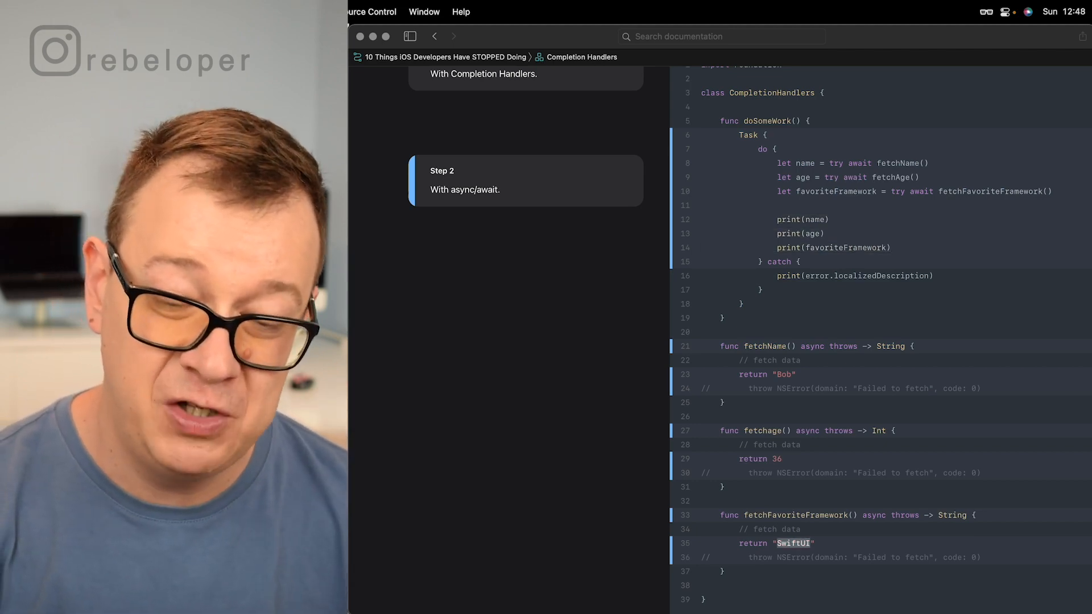
scroll(down, 3)
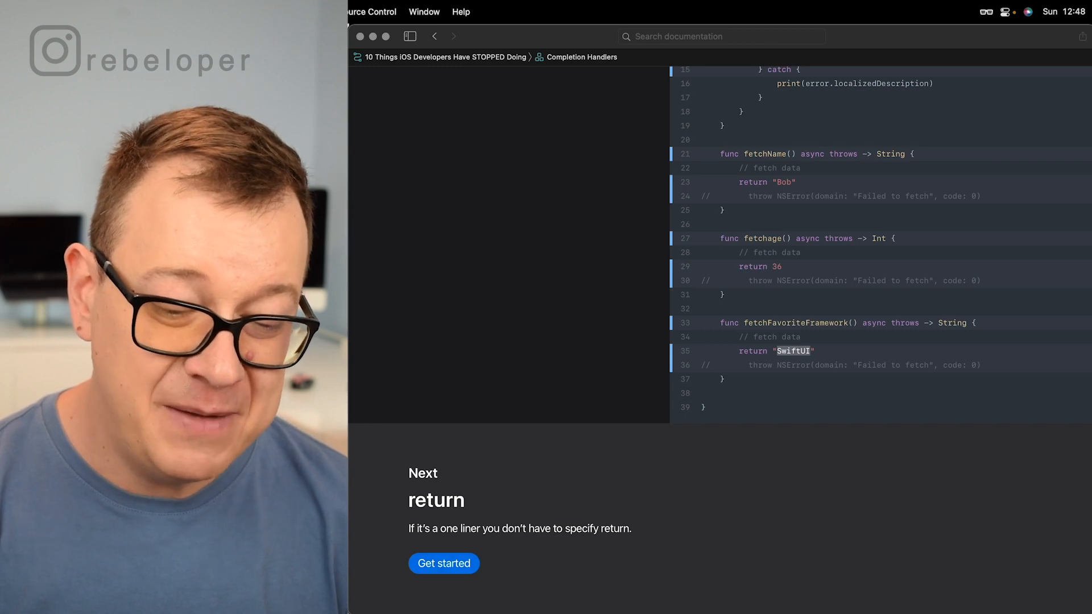
- Start the return chapter and read through the ReturnOneLiner.swift one-liner function steps
click(444, 563)
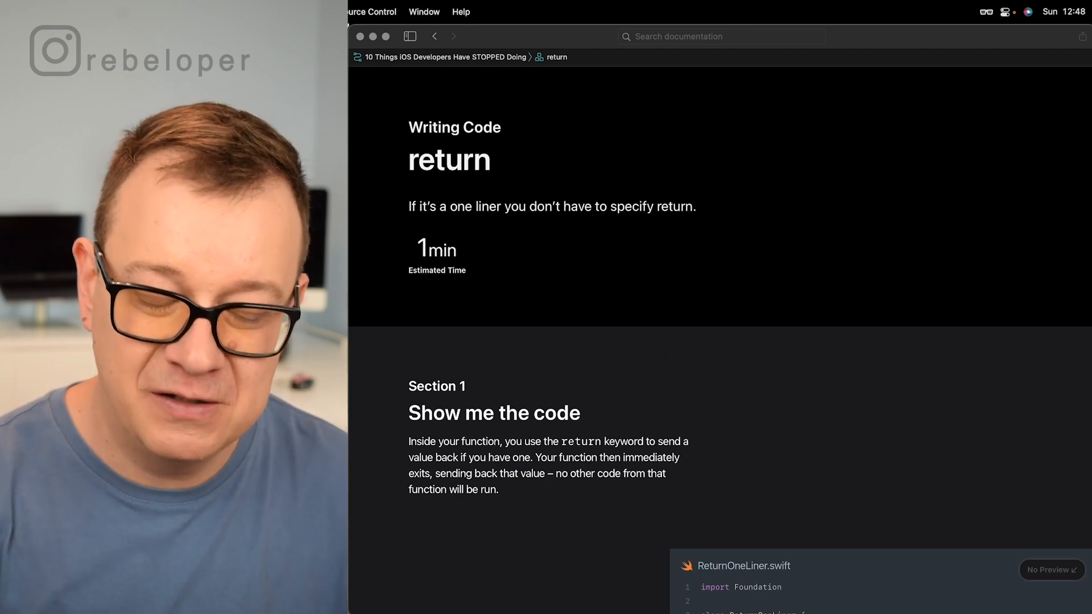
scroll(down, 3)
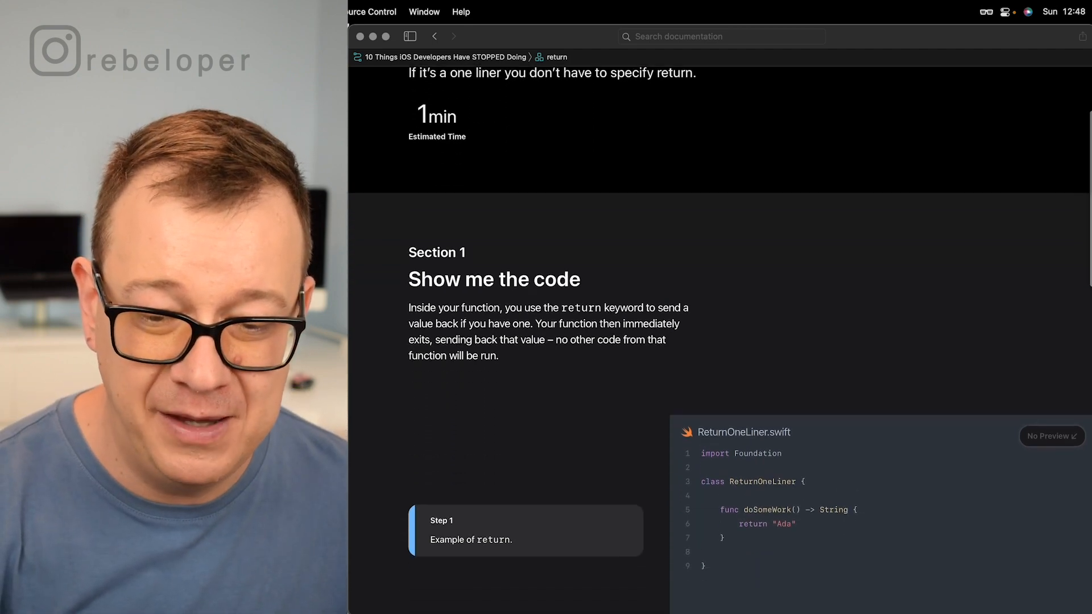
scroll(down, 3)
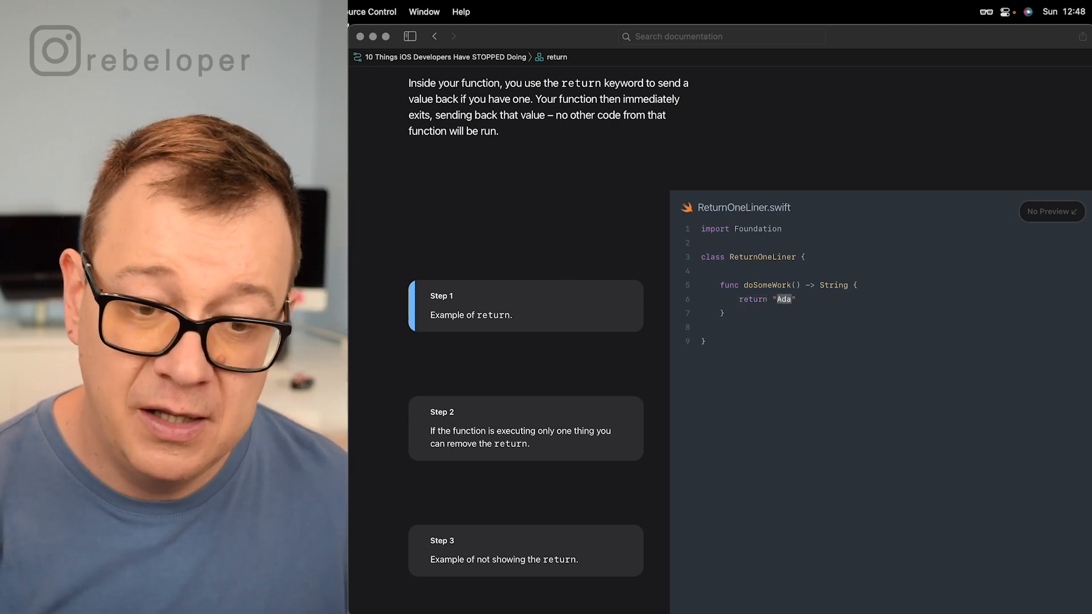
scroll(down, 3)
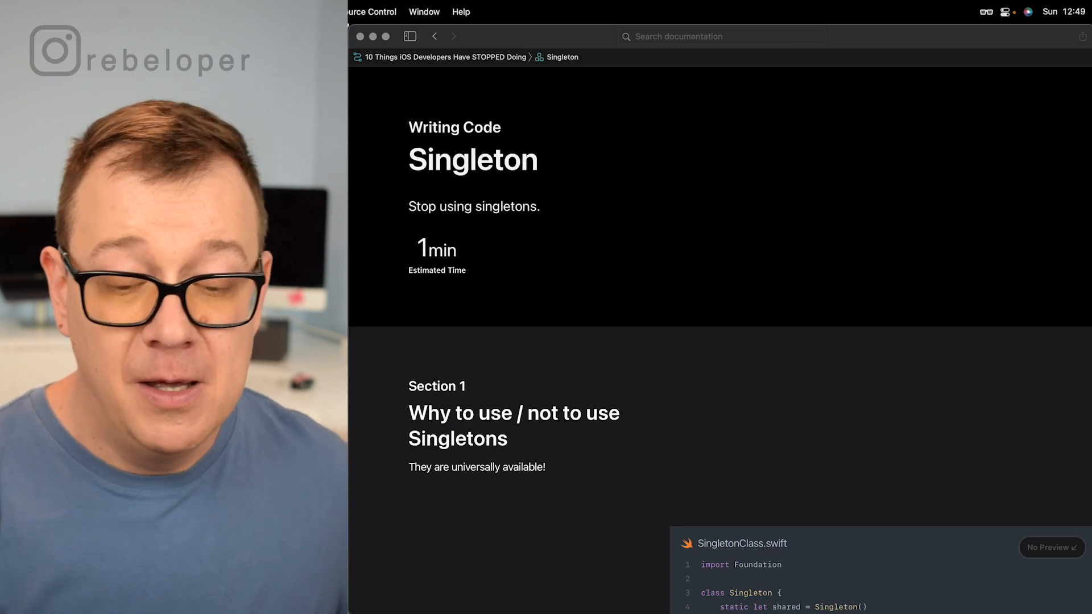
- Read the Singleton chapter's class and struct singleton examples, highlighting a term in the code
scroll(down, 3)
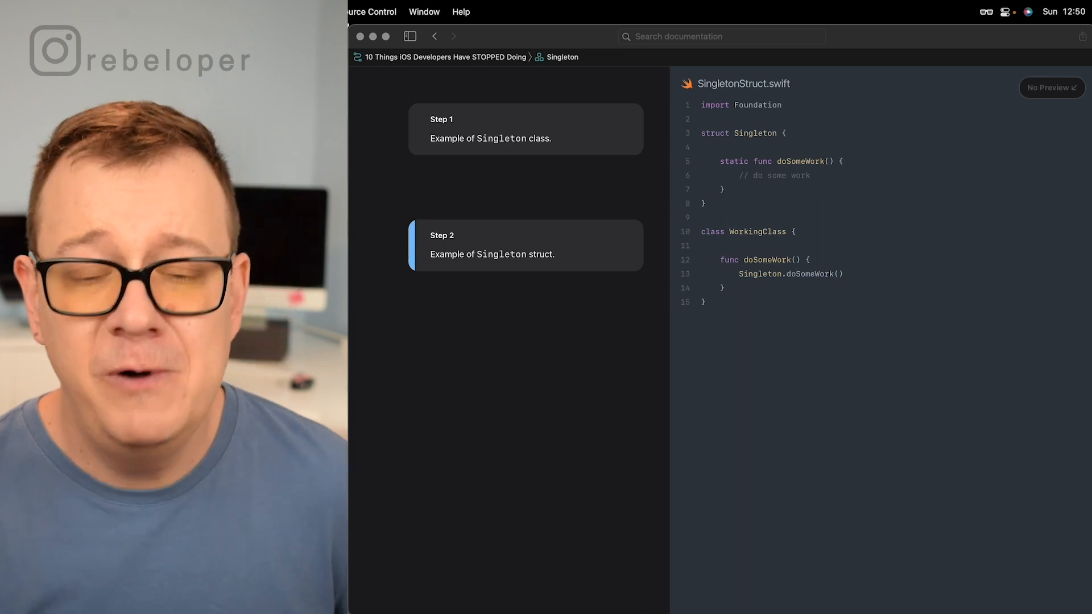
double_click(733, 160)
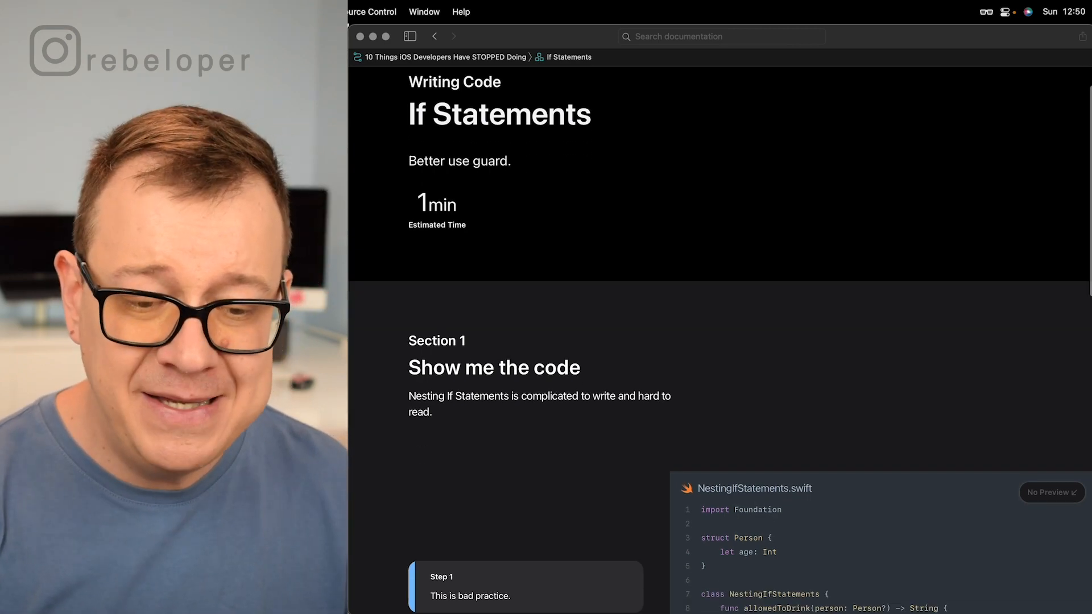
- Bring Section 1's NestingIfStatements.swift code fully into view beside the bad-practice and better steps
scroll(down, 3)
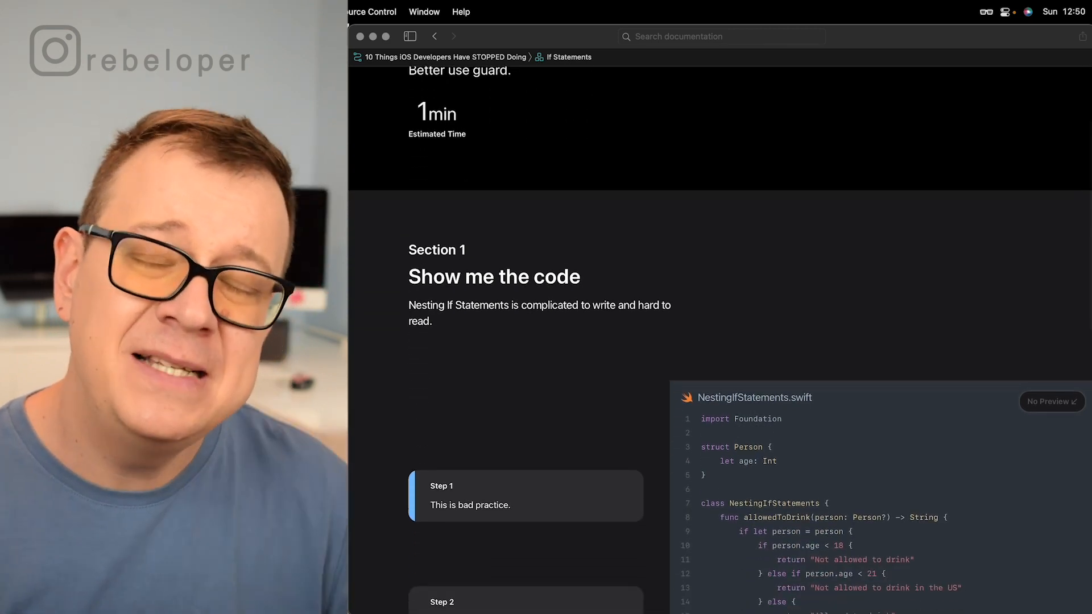
scroll(down, 3)
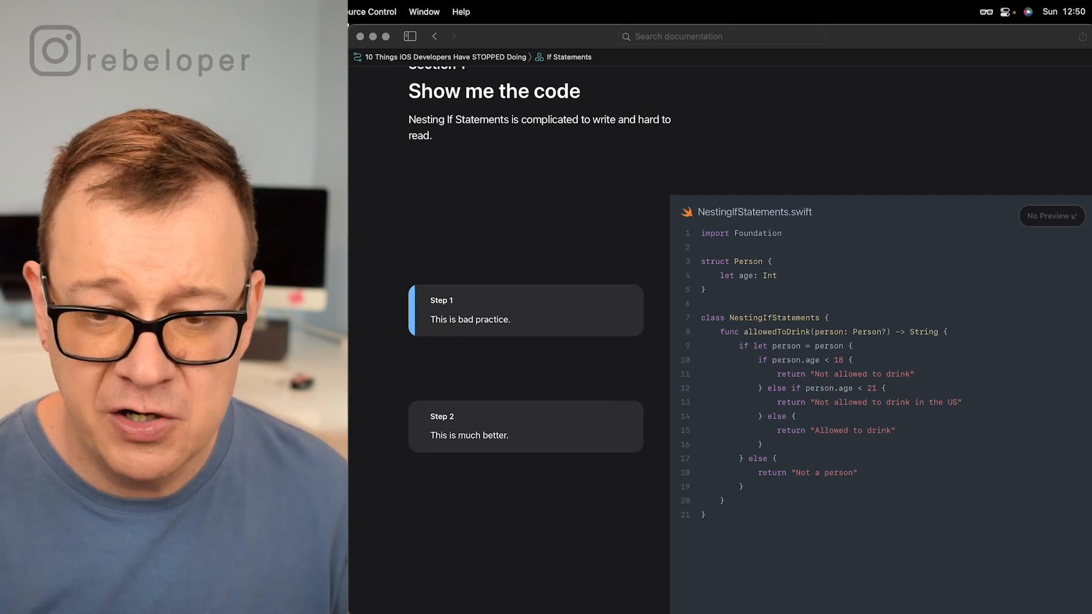
scroll(down, 3)
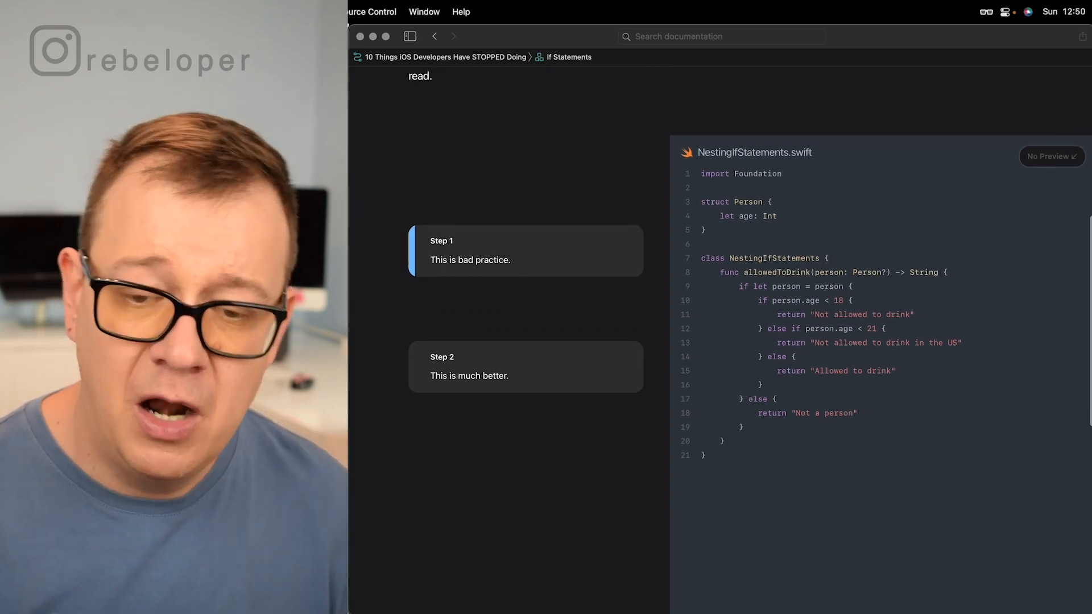